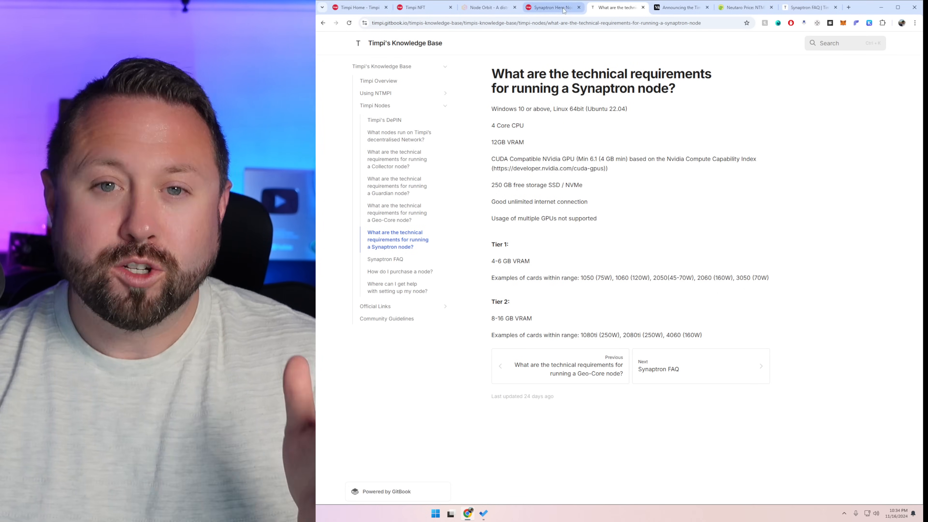
Review the out-of-stock Synaptron Hero Node Access listing, then switch to the Neutaro price page.
click(551, 8)
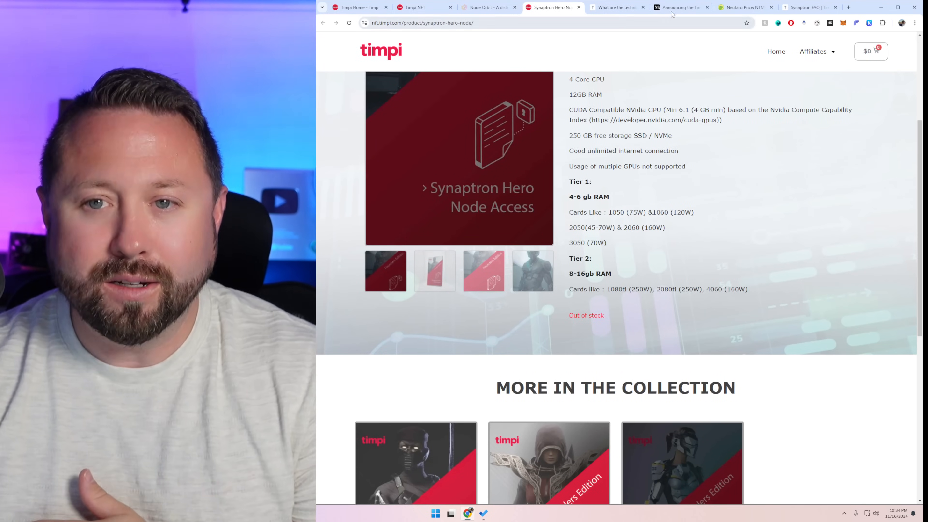
click(681, 8)
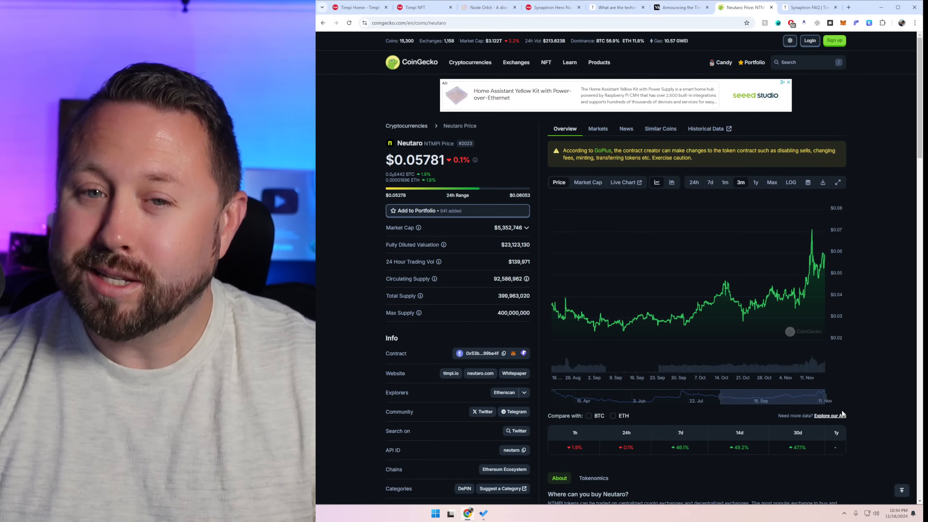
Scroll to the NTMPI converter showing 1600 NTMPI worth 92.5008 USD.
scroll(down, 3)
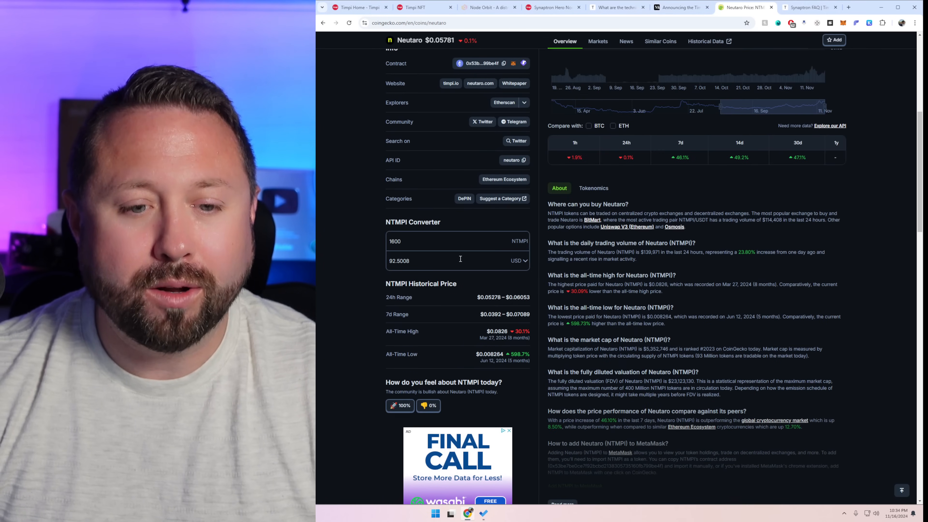
mouse_move(453, 242)
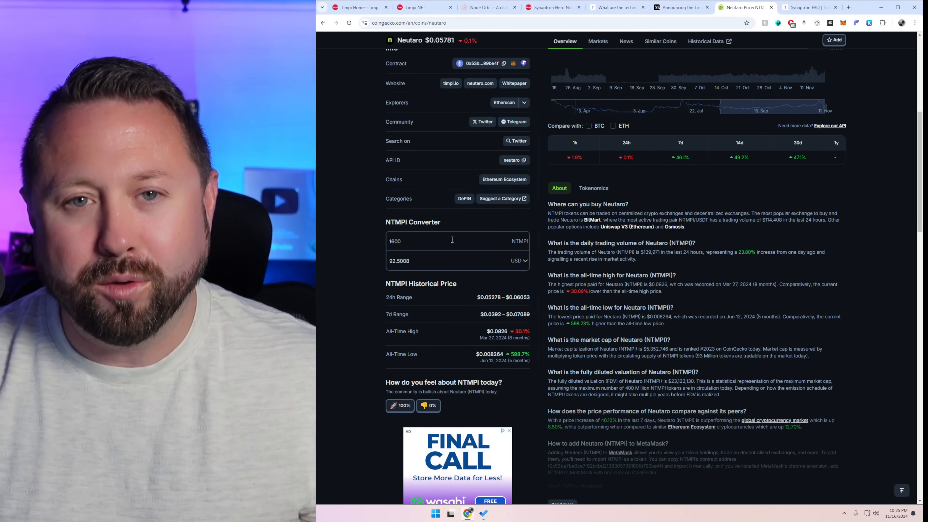
Read through the Synaptron FAQ on GPUs, ports, OS support and penalties.
click(807, 7)
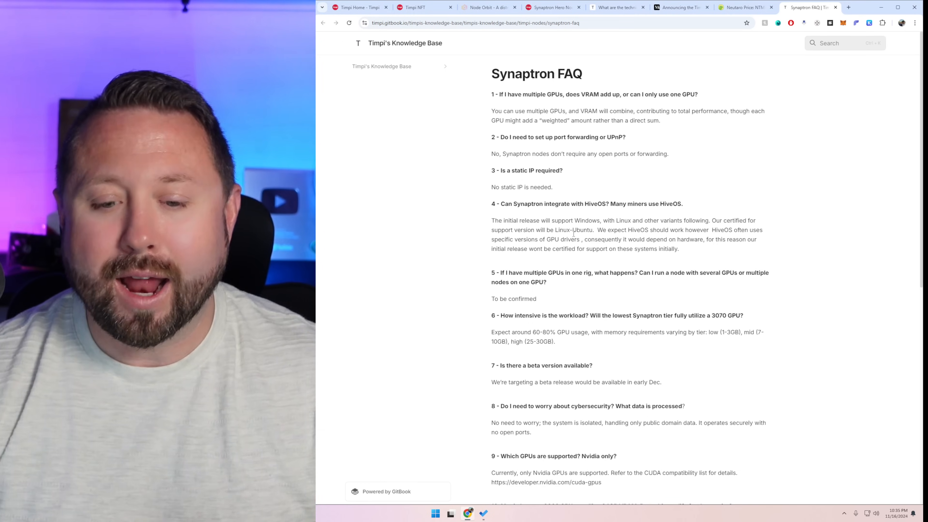
scroll(down, 3)
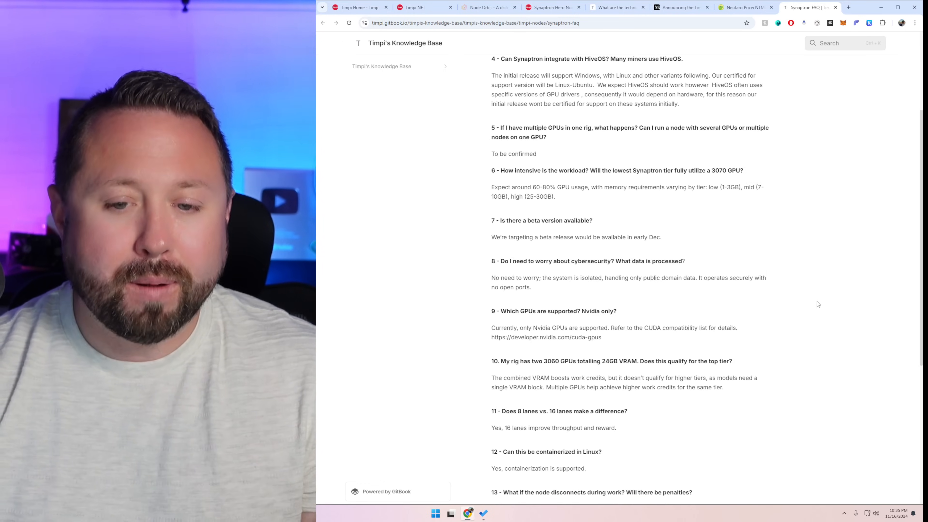
scroll(down, 3)
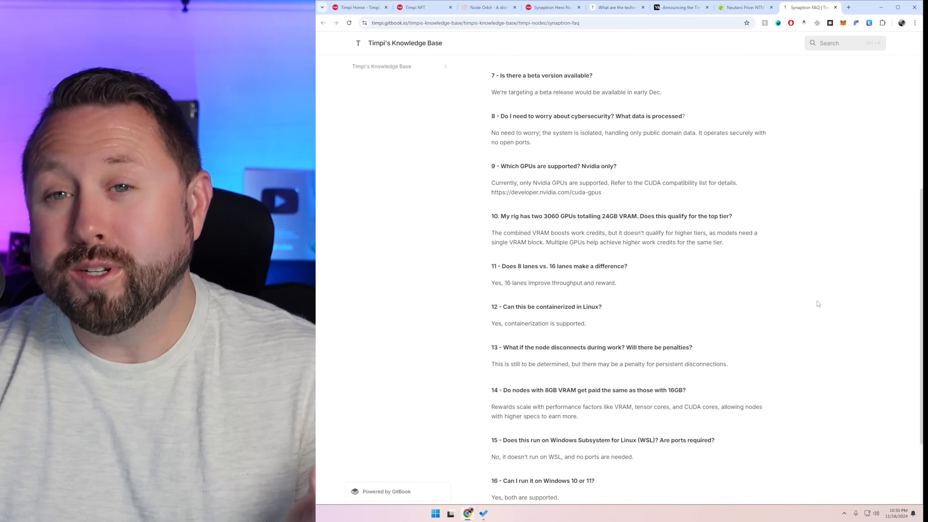
scroll(down, 3)
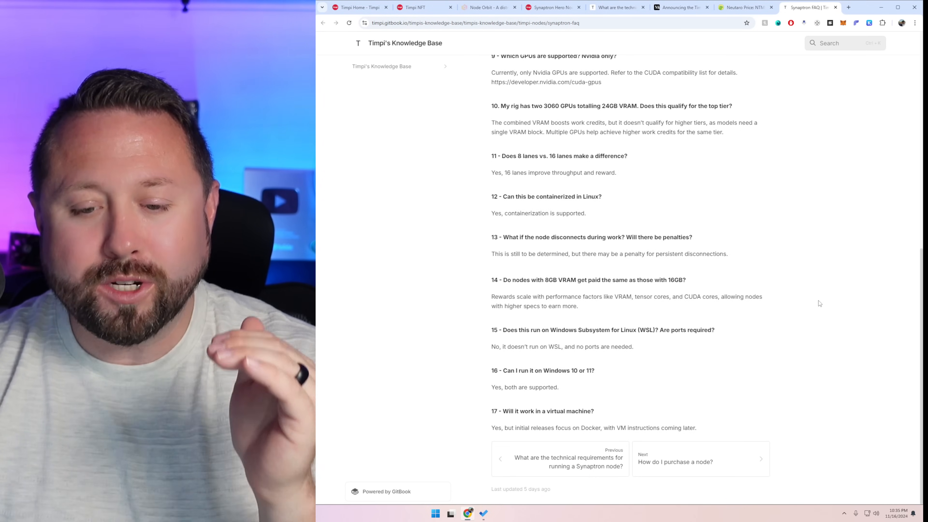
scroll(up, 3)
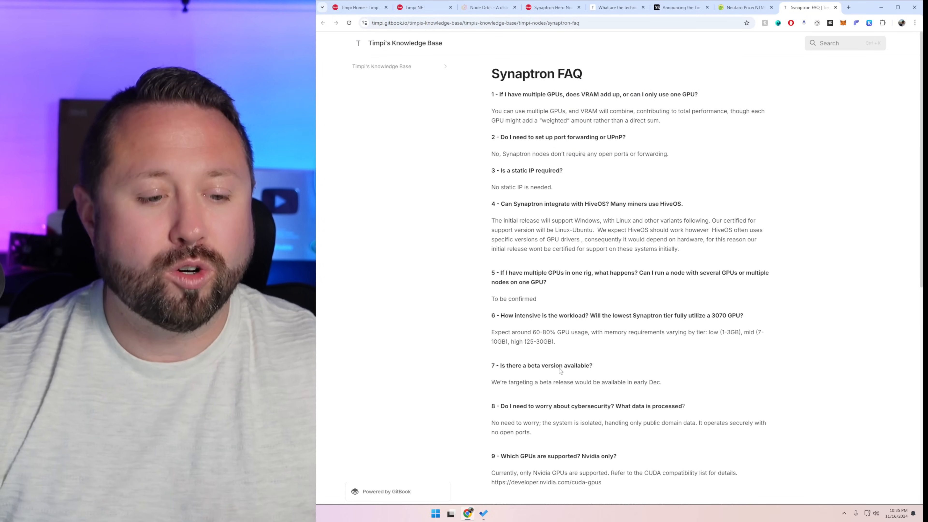
scroll(down, 3)
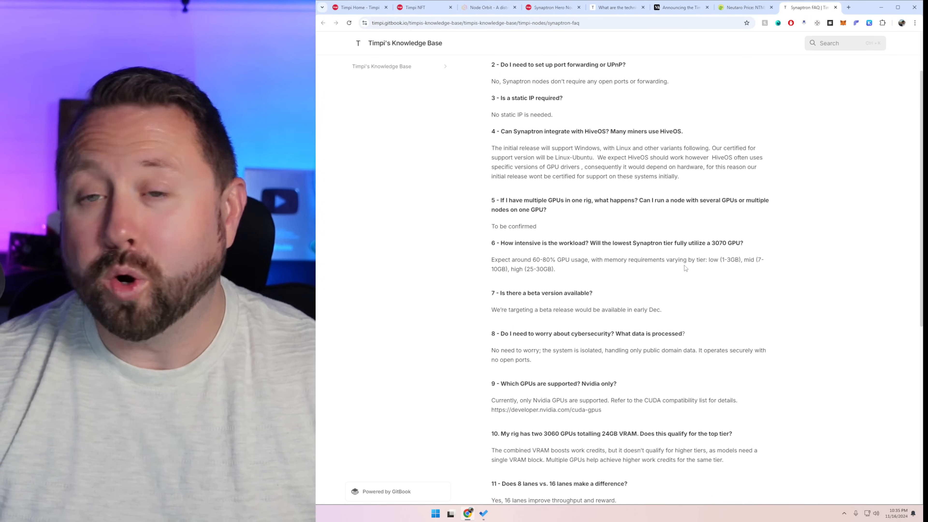